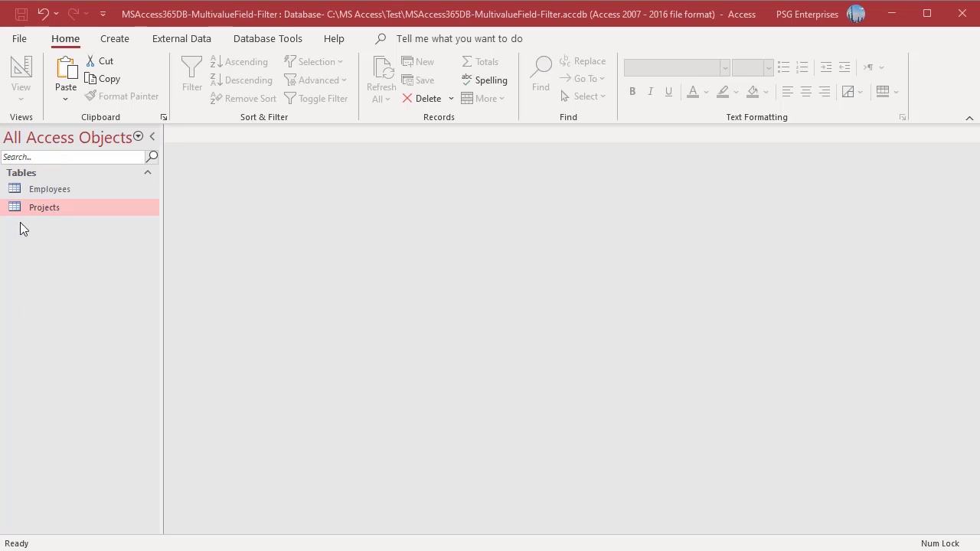
Step: Preview the Projects table's AssignedTo list showing all employees, then dismiss it
double_click(43, 208)
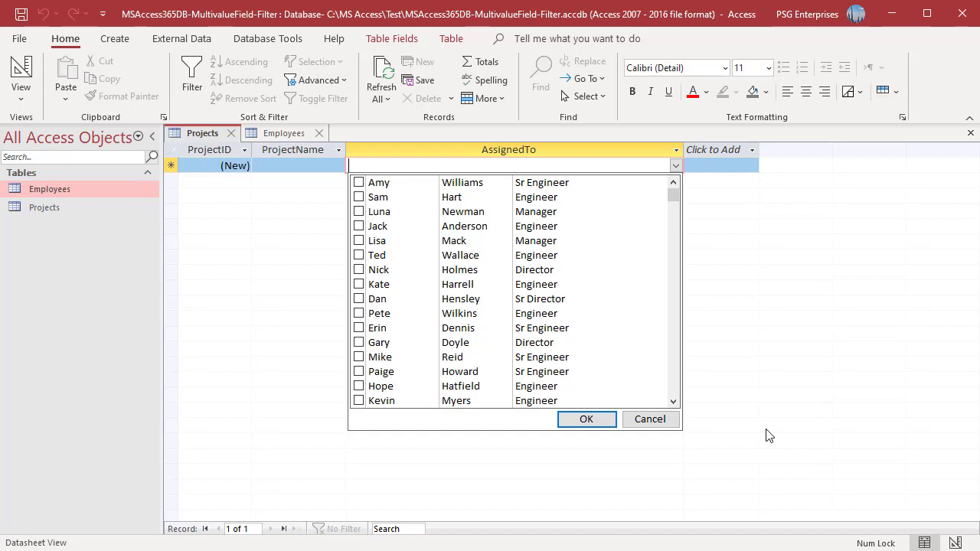
mouse_move(649, 419)
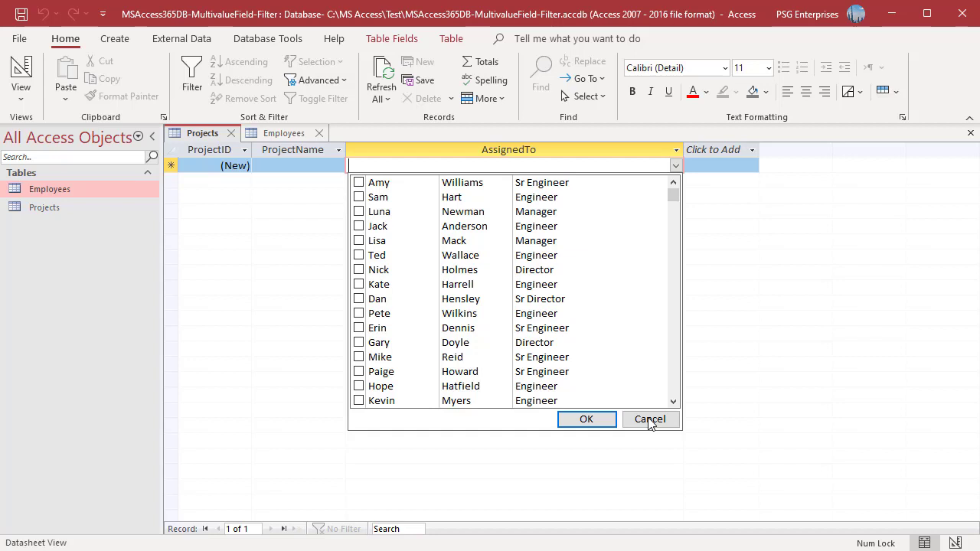
left_click(648, 419)
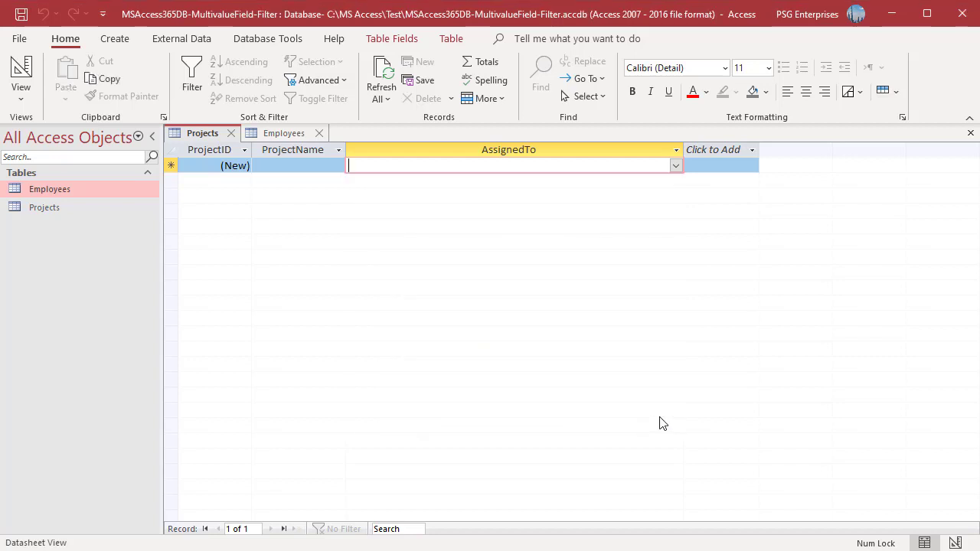
Step: Show the AssignedTo field's Lookup properties in the Projects table design
right_click(43, 207)
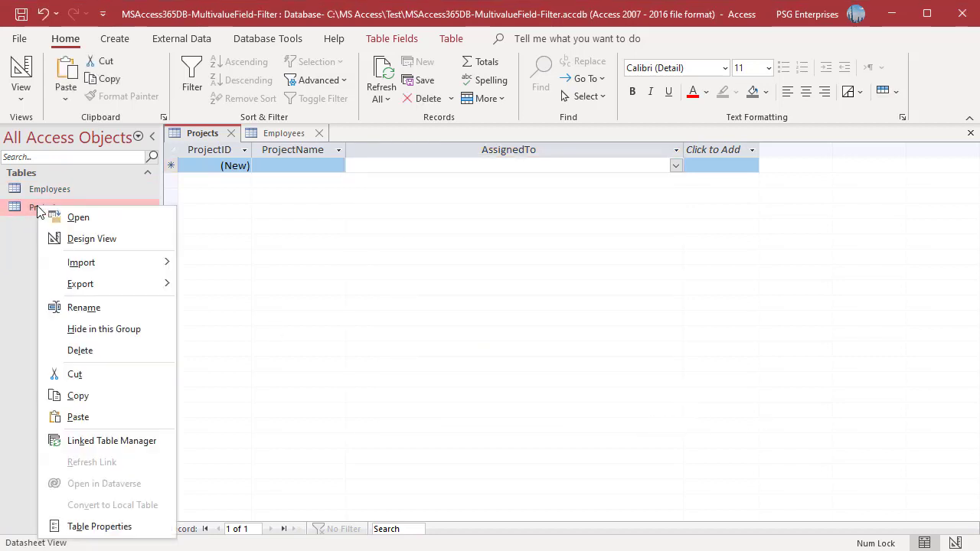
left_click(92, 239)
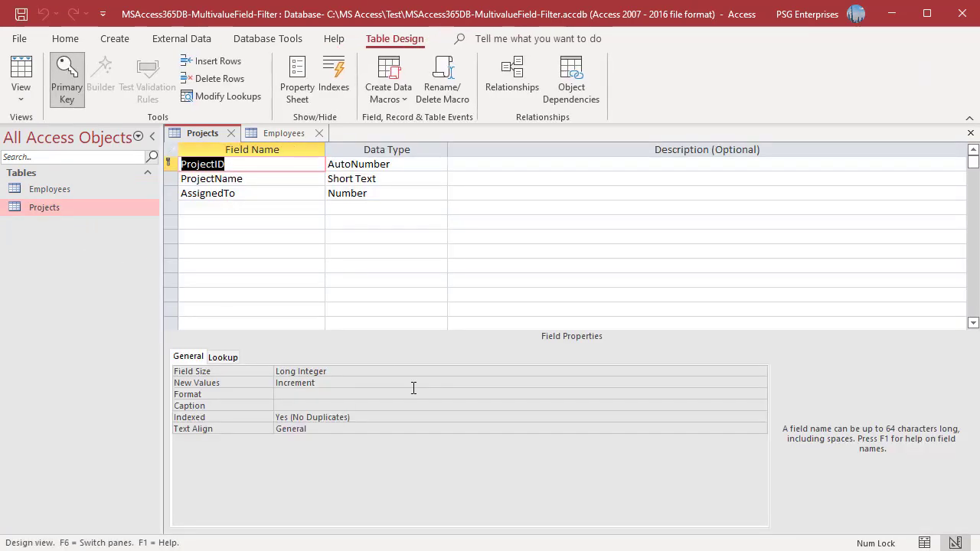
left_click(208, 193)
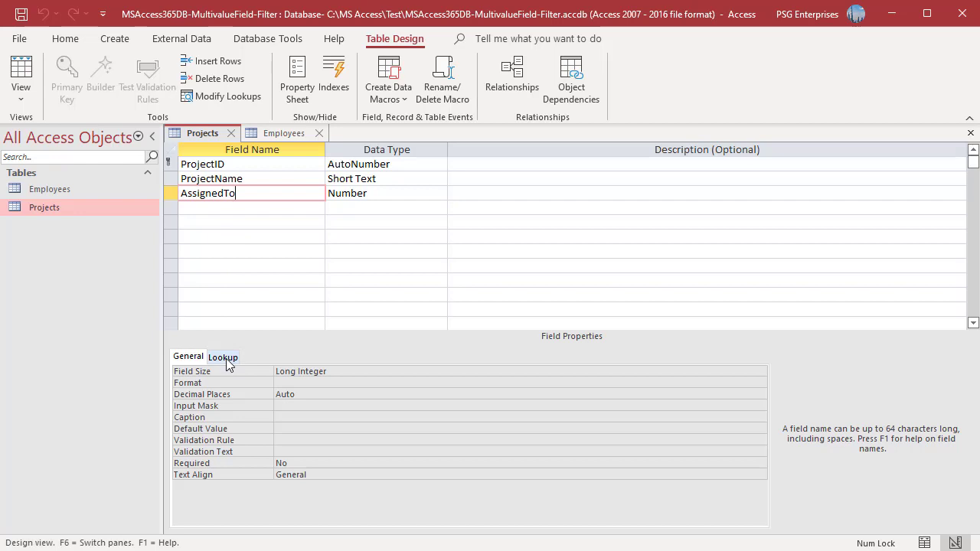
left_click(223, 355)
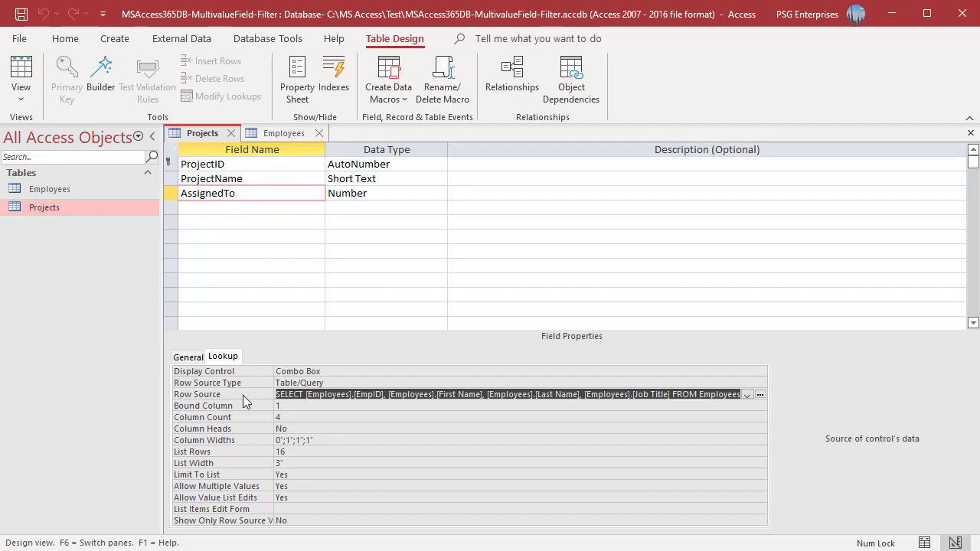
Step: Filter the Row Source query's Job Title to "Engineer" or "Sr Engineer" and apply it
left_click(759, 395)
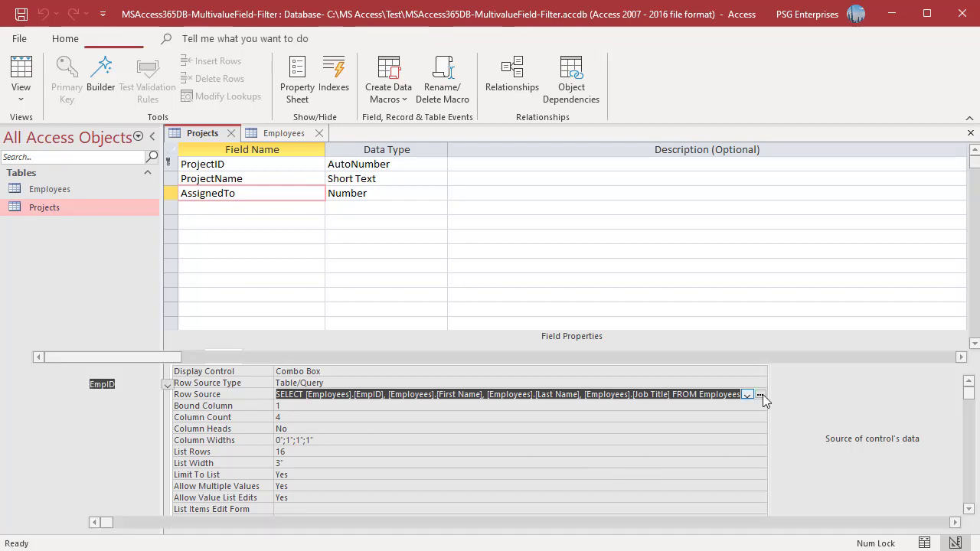
left_click(761, 395)
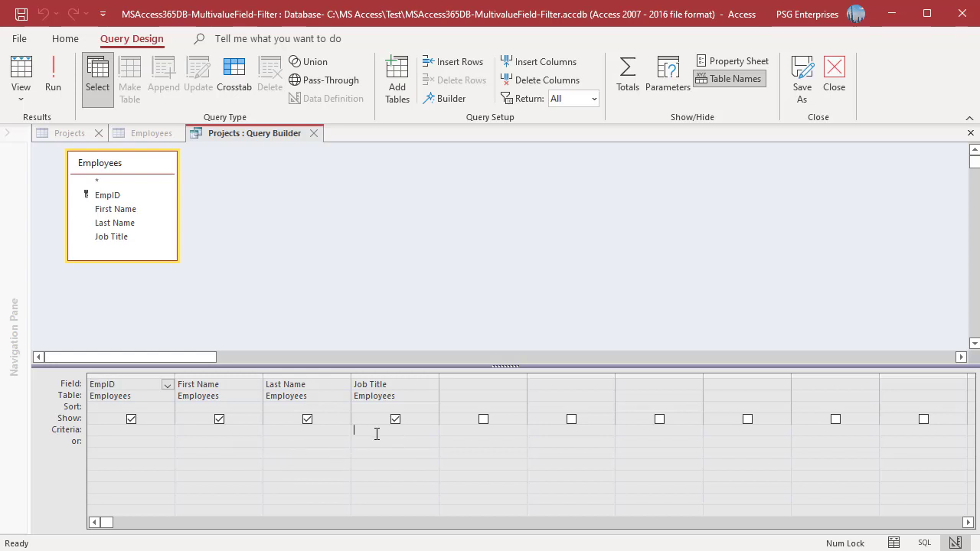
type("\"Engineer\"")
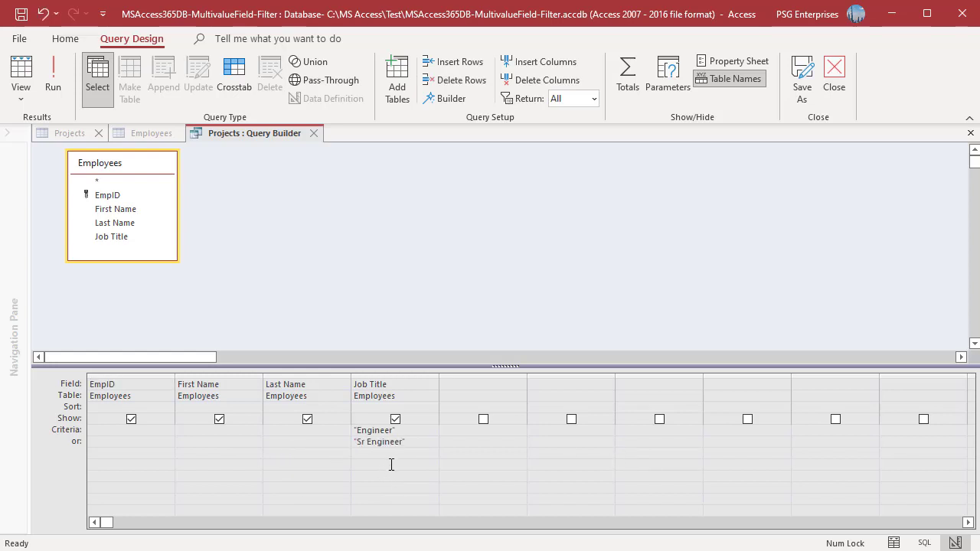
left_click(52, 74)
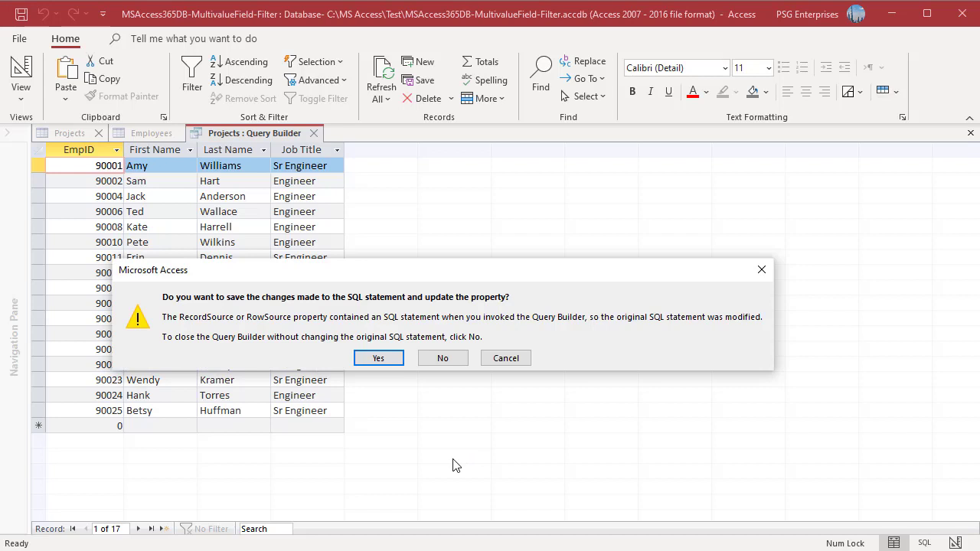
mouse_move(450, 426)
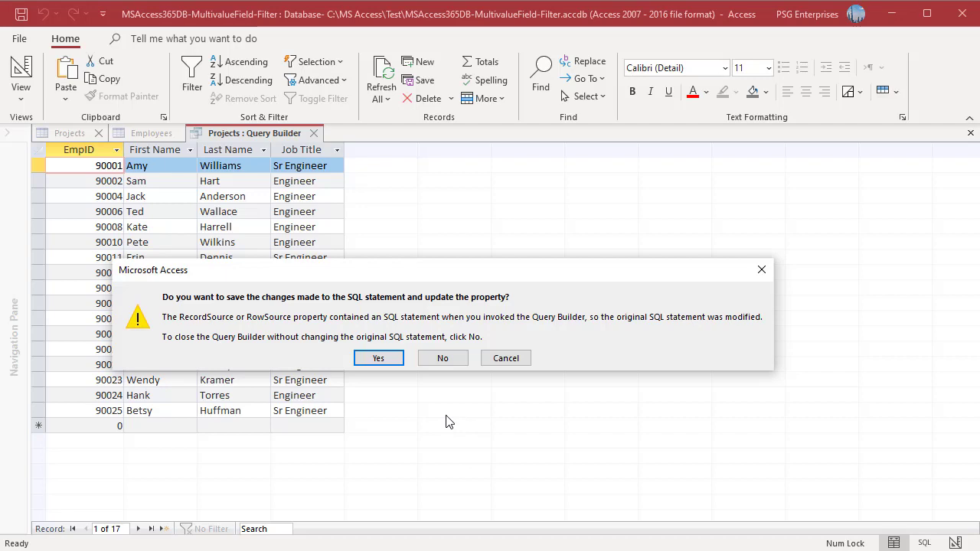
left_click(378, 359)
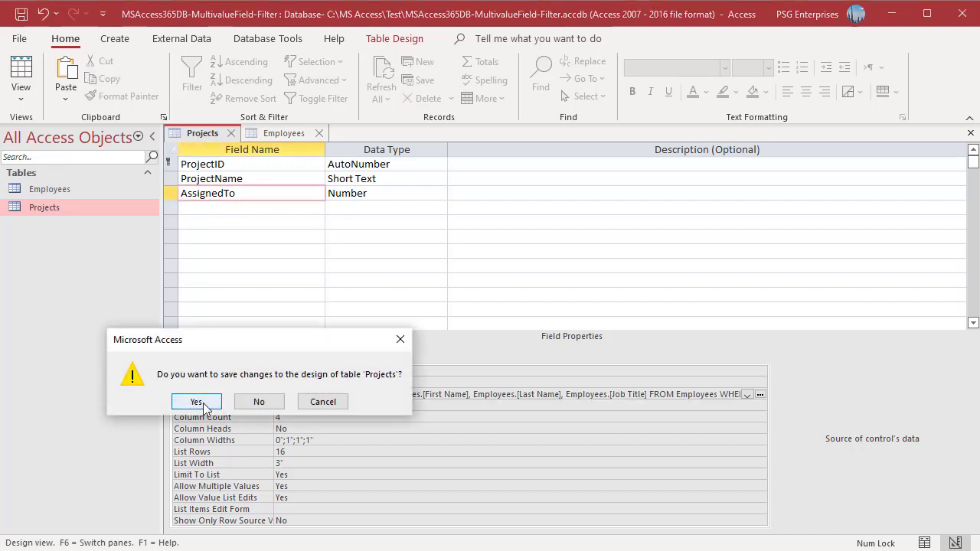
Step: Save the design and check AssignedTo now lists only Engineer and Sr Engineer employees
left_click(196, 401)
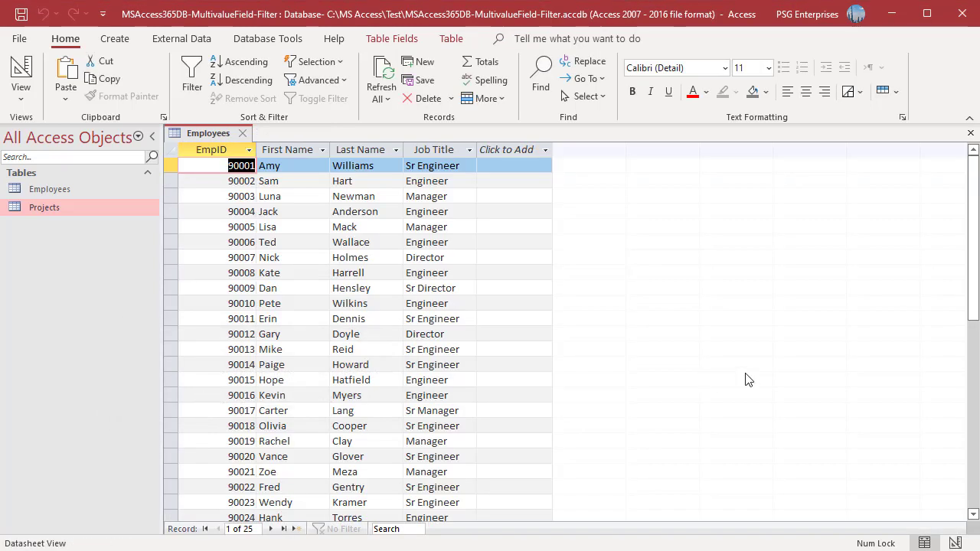
double_click(43, 207)
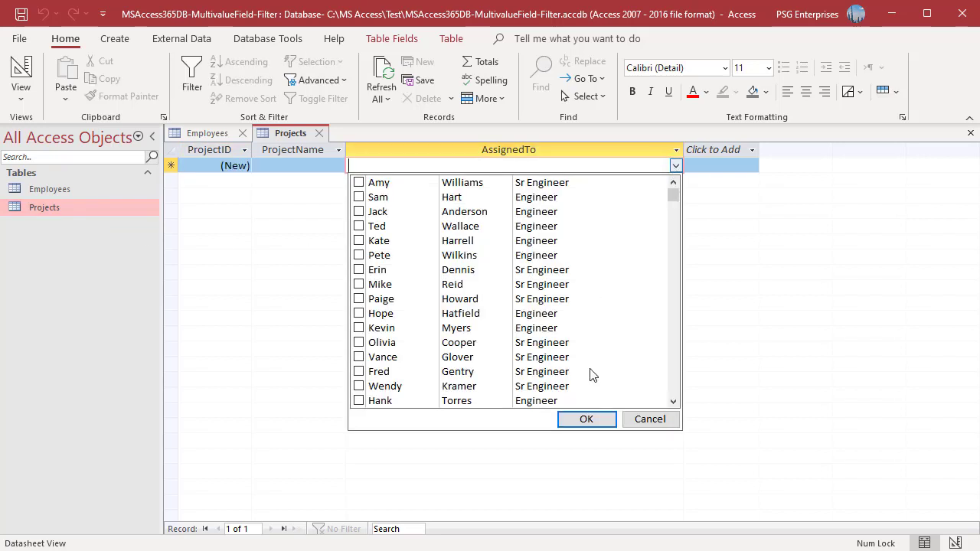
left_click(586, 420)
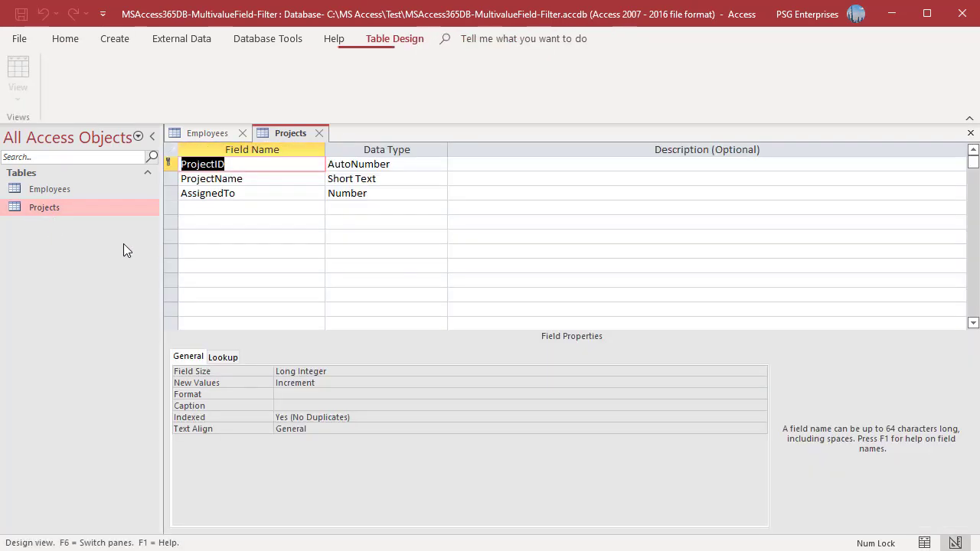
Step: Narrow the lookup query to Engineers only and save it to the Row Source
left_click(208, 193)
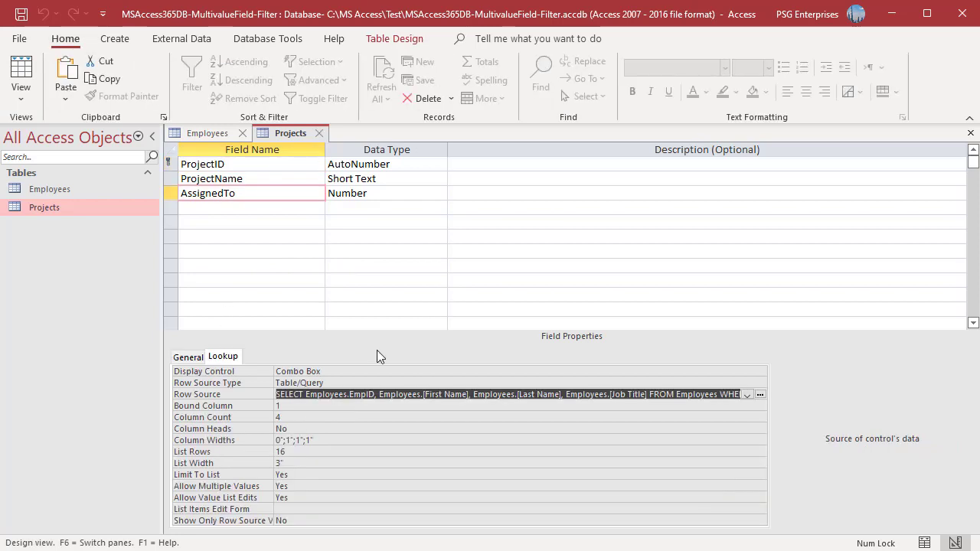
mouse_move(871, 357)
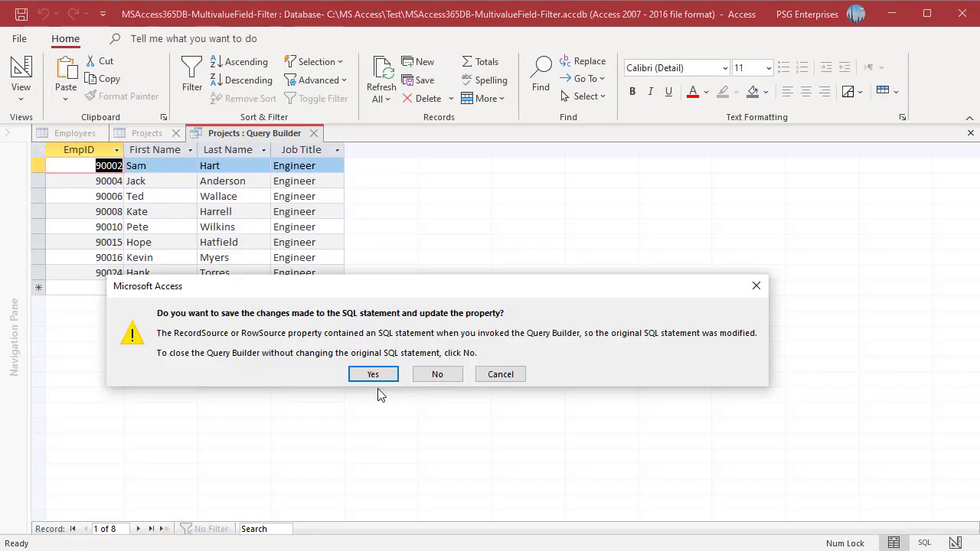
mouse_move(382, 422)
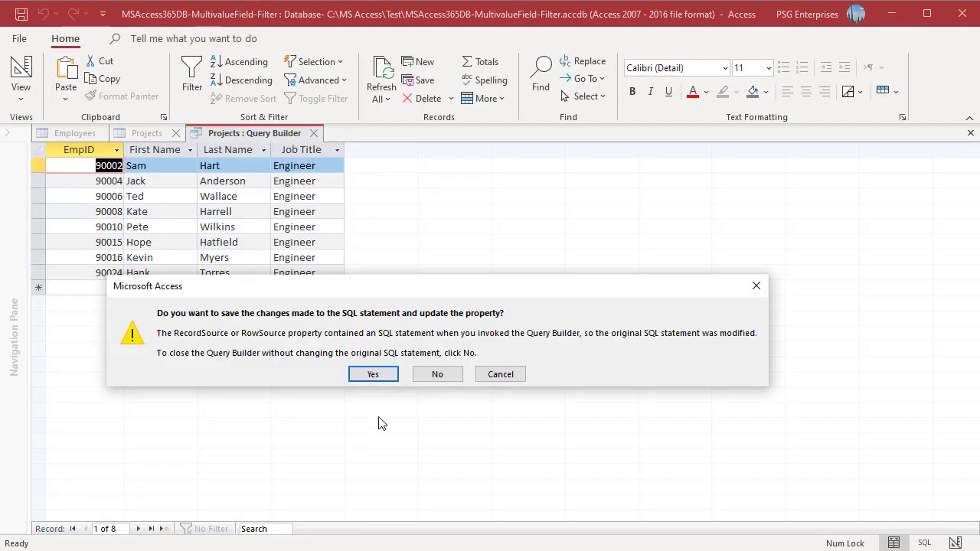
left_click(373, 374)
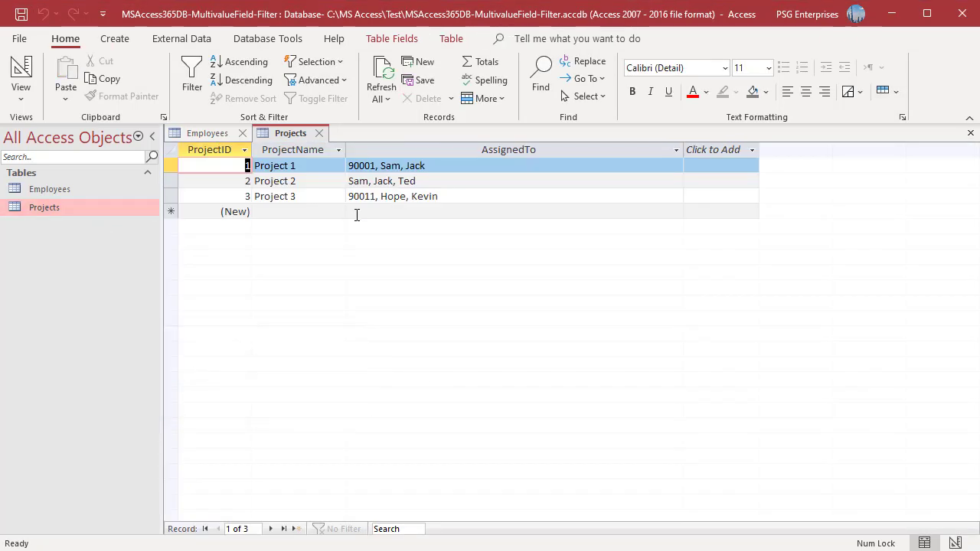
mouse_move(390, 320)
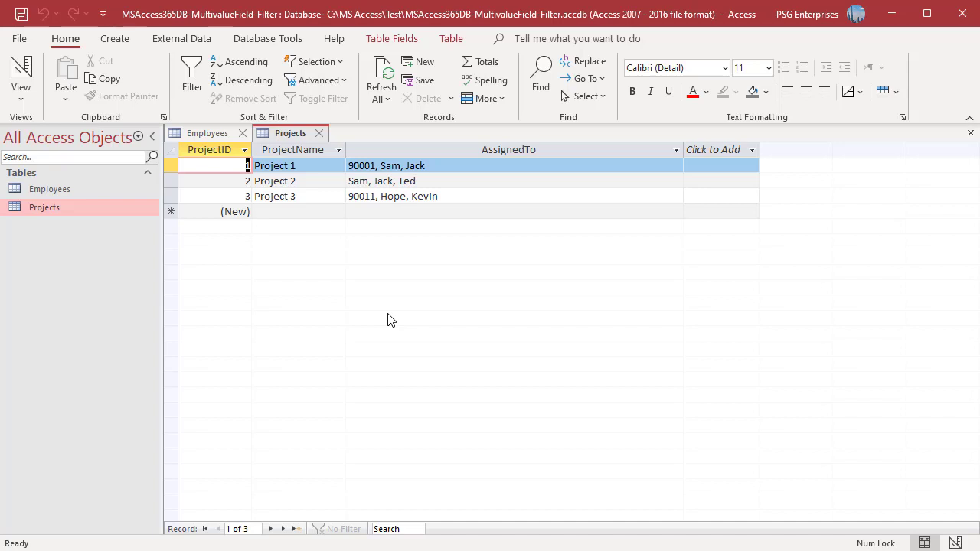
Step: Keep Sam and Jack as Project 1's assignees from the engineers-only choices
left_click(674, 165)
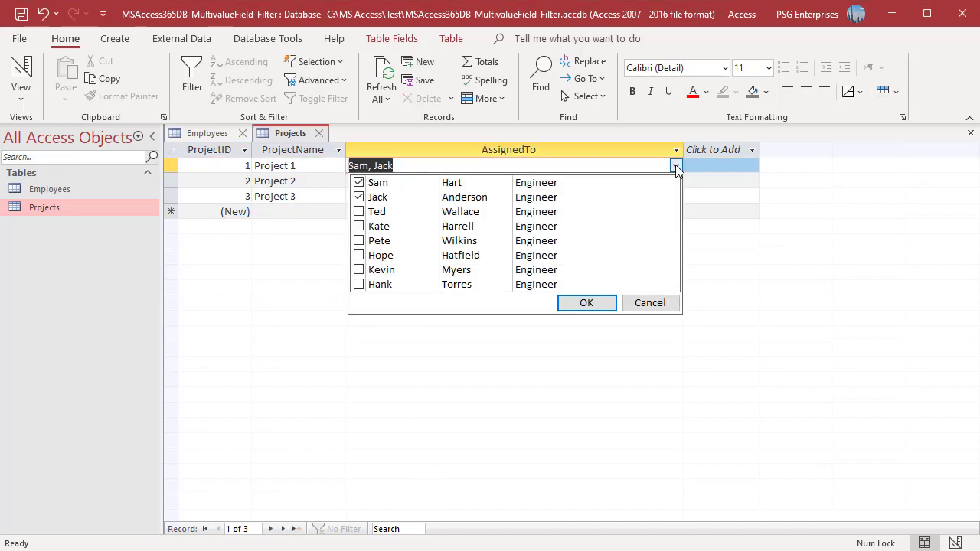
mouse_move(502, 358)
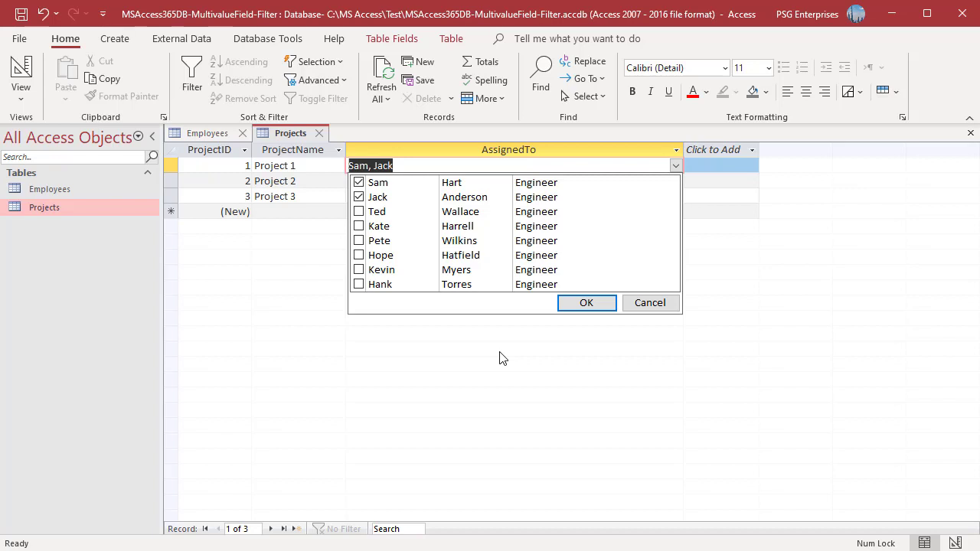
mouse_move(470, 325)
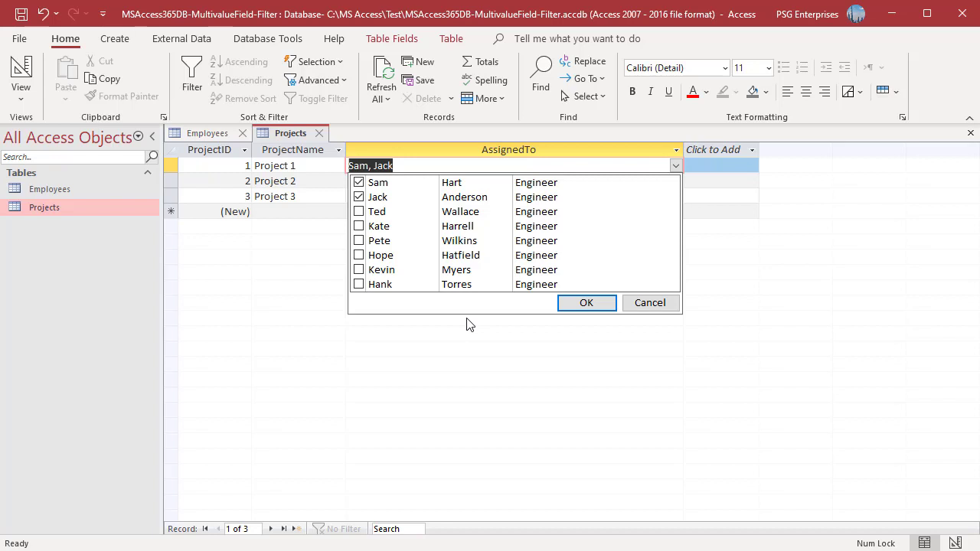
left_click(586, 303)
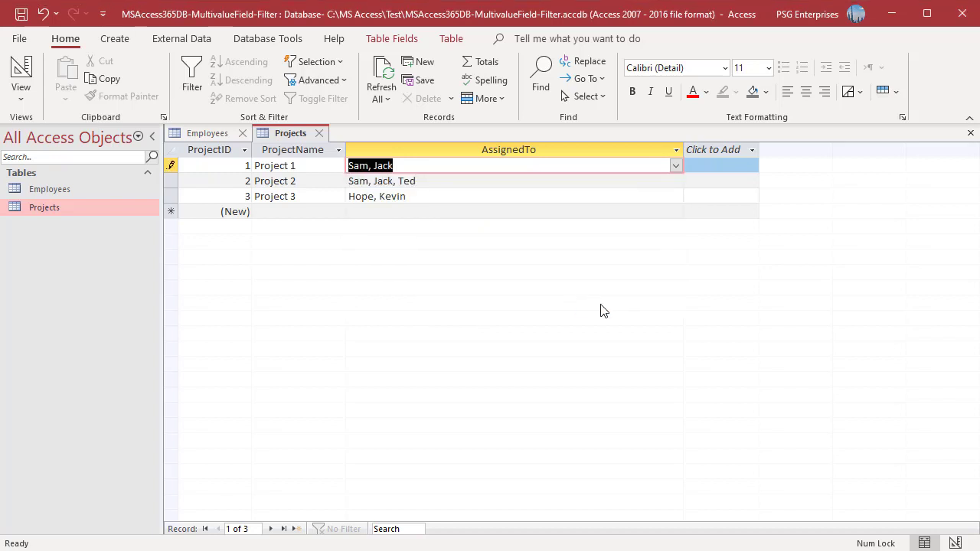
Step: Replace First Name with Name: [First Name] & " " & [Last Name] in the lookup query
left_click(20, 73)
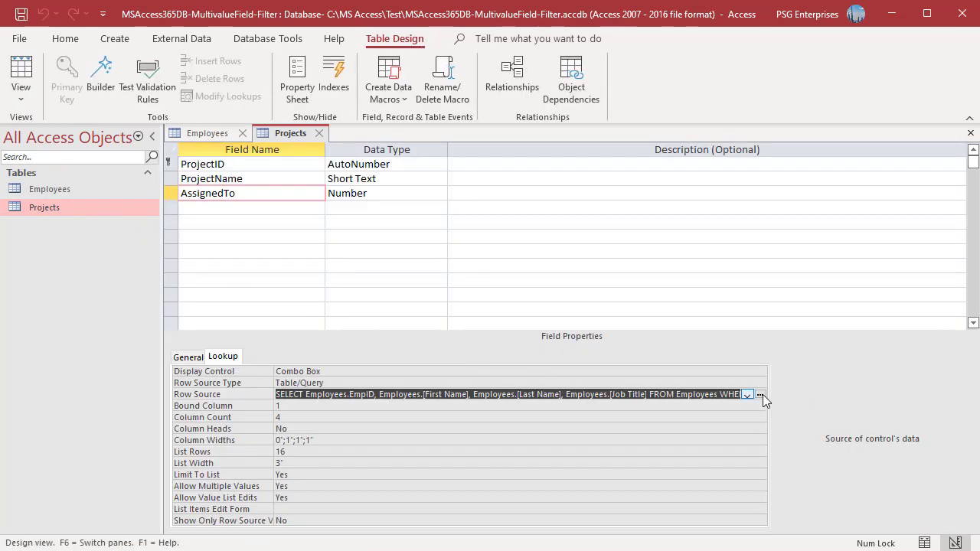
left_click(762, 395)
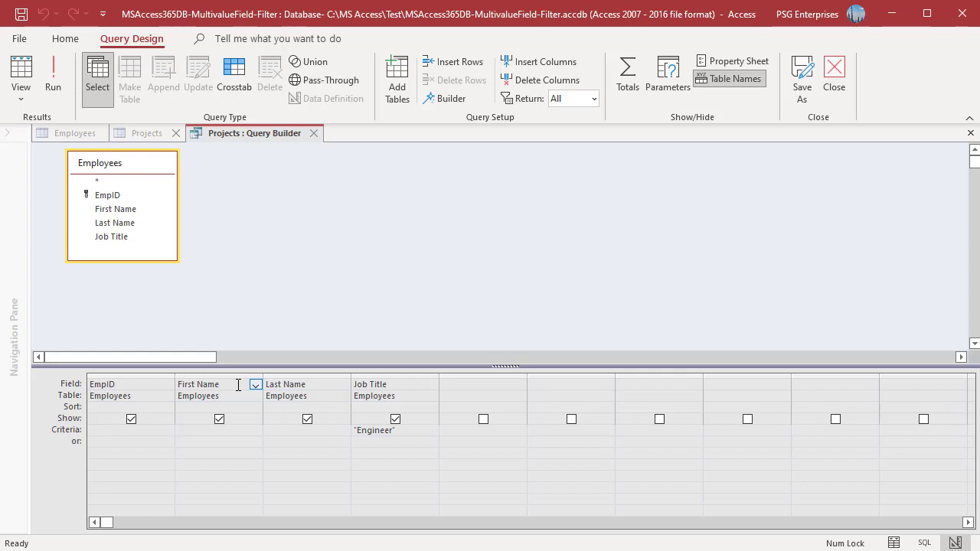
right_click(222, 385)
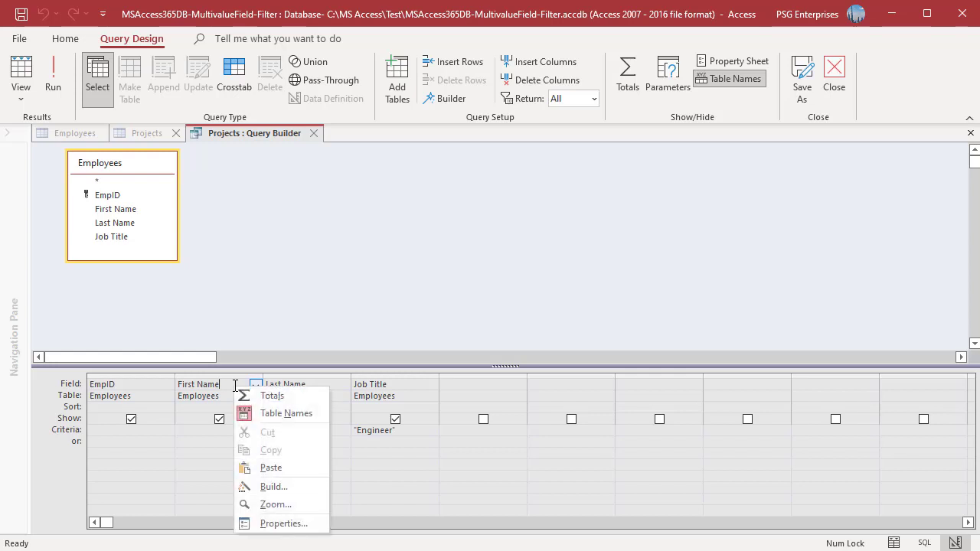
left_click(276, 505)
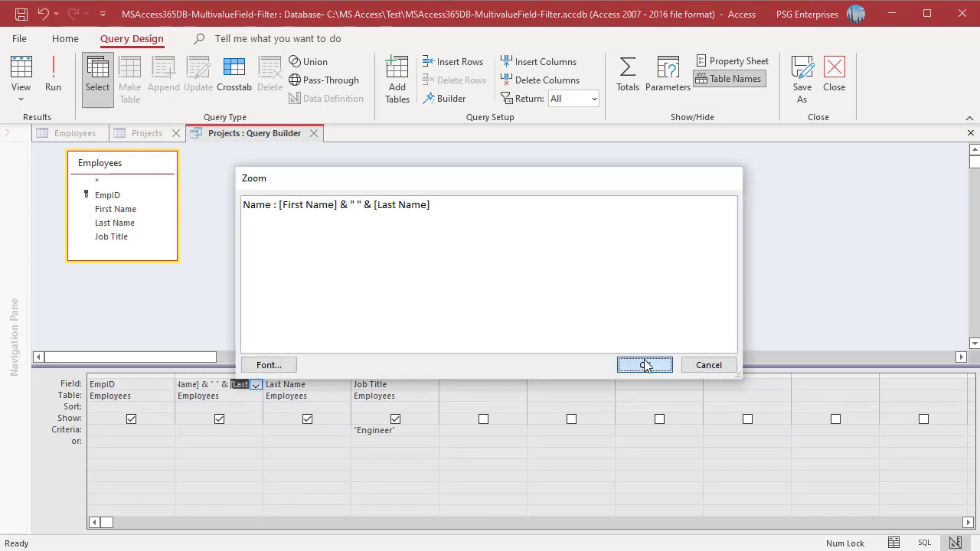
left_click(643, 364)
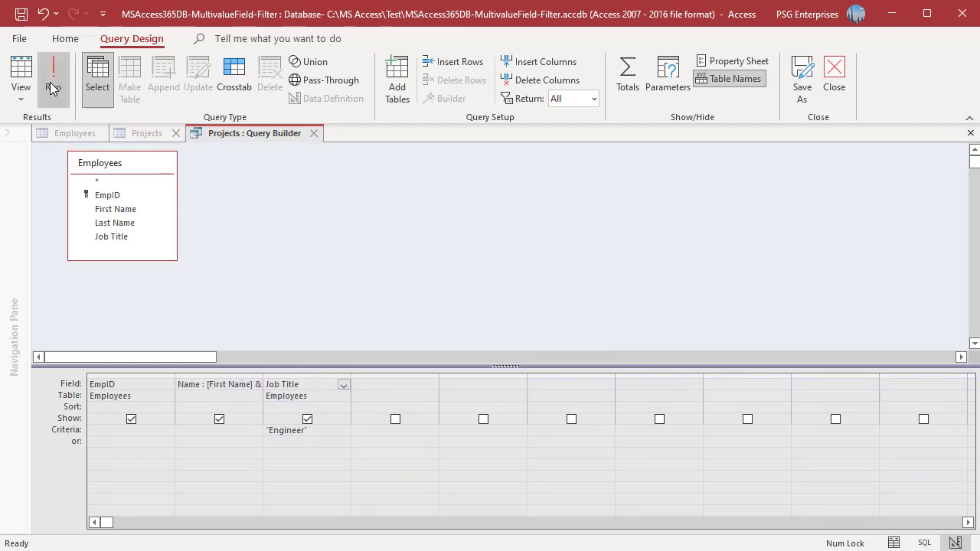
left_click(54, 73)
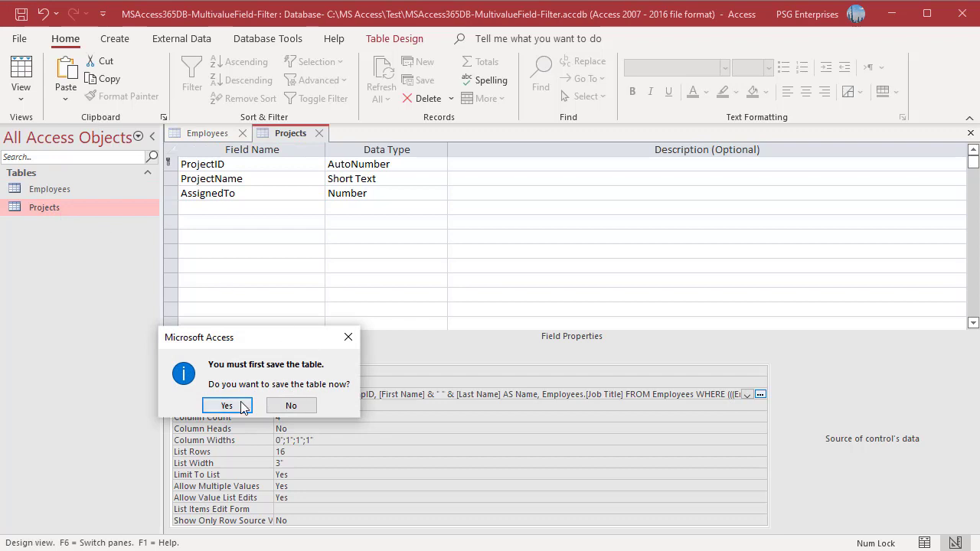
Step: Save Projects so AssignedTo shows full names, then close Projects and Employees
left_click(226, 404)
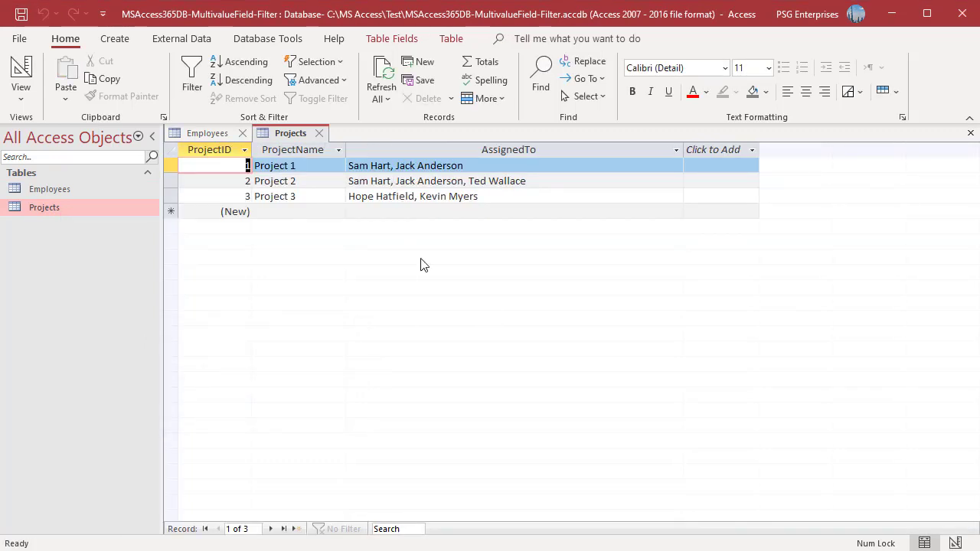
mouse_move(328, 202)
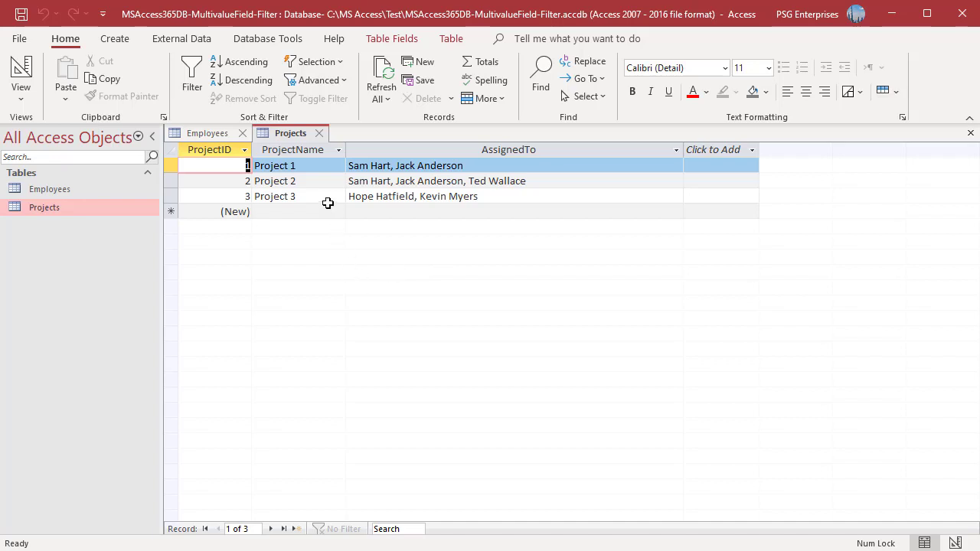
left_click(207, 131)
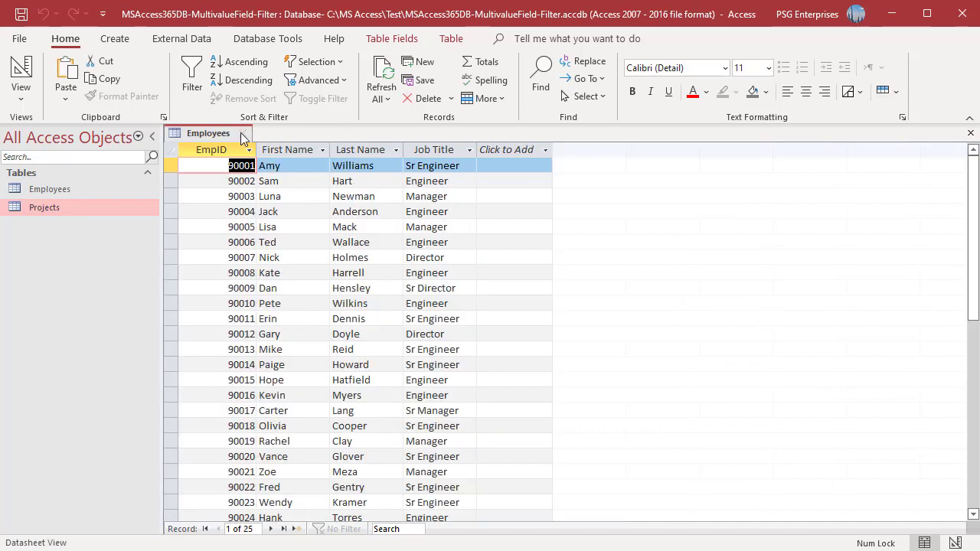
left_click(969, 133)
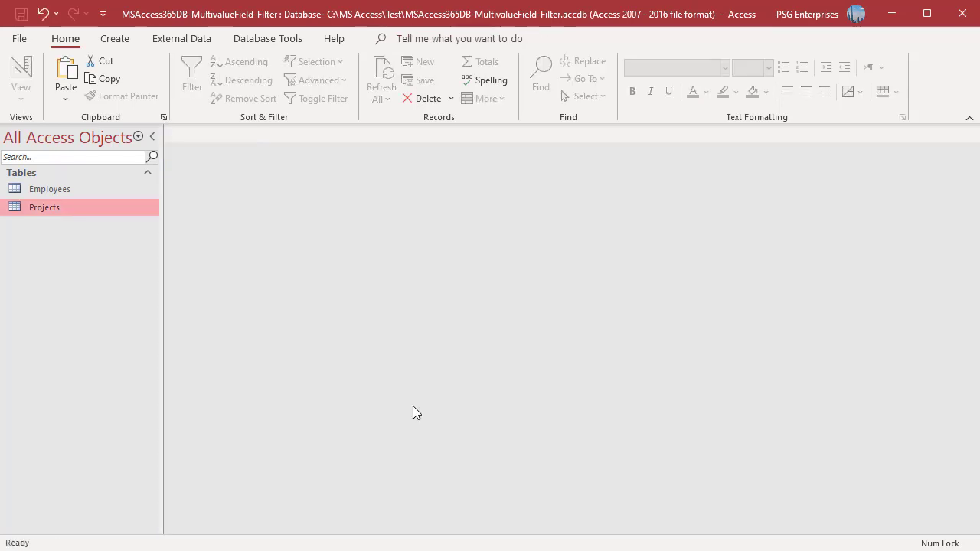